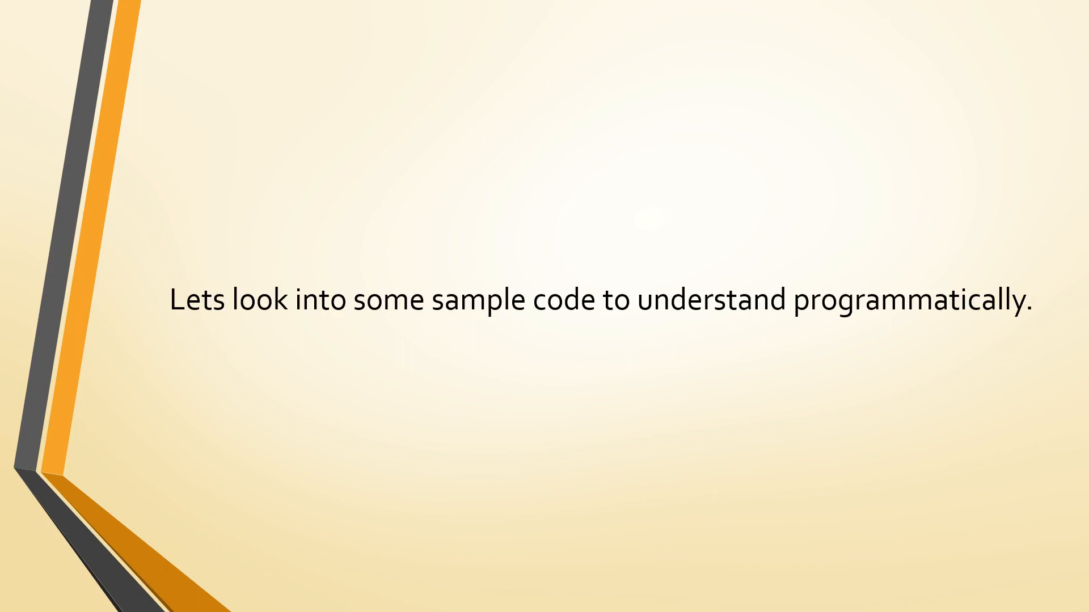
Switch from the PowerPoint slideshow to the explodeExample.scala code in IntelliJ IDEA.
left_click(16, 597)
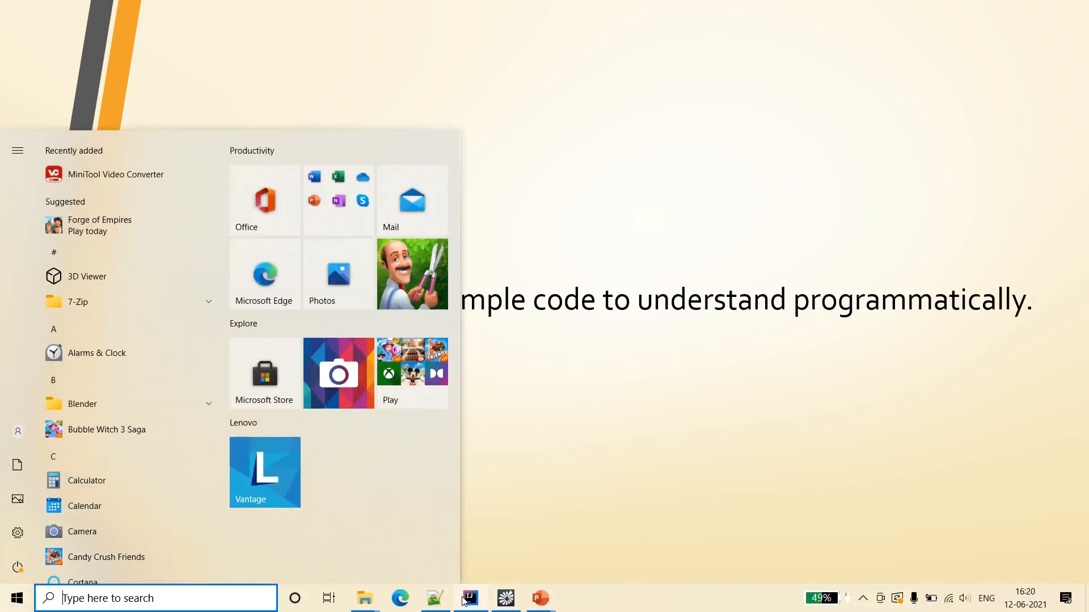
left_click(468, 597)
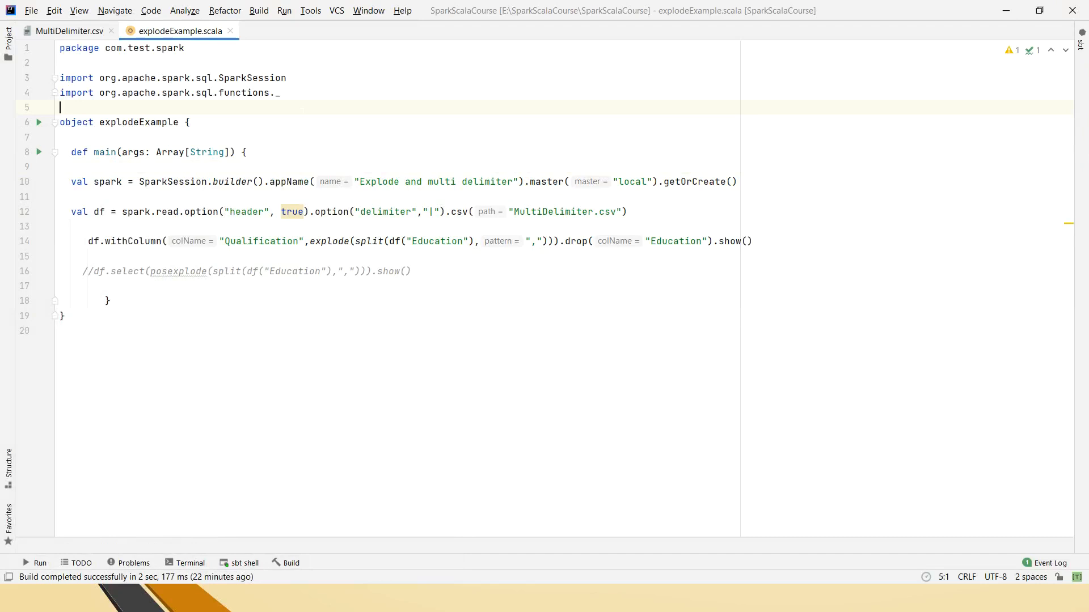
Open MultiDelimiter.csv and highlight rows whose Education field holds comma-separated subjects.
left_click(67, 31)
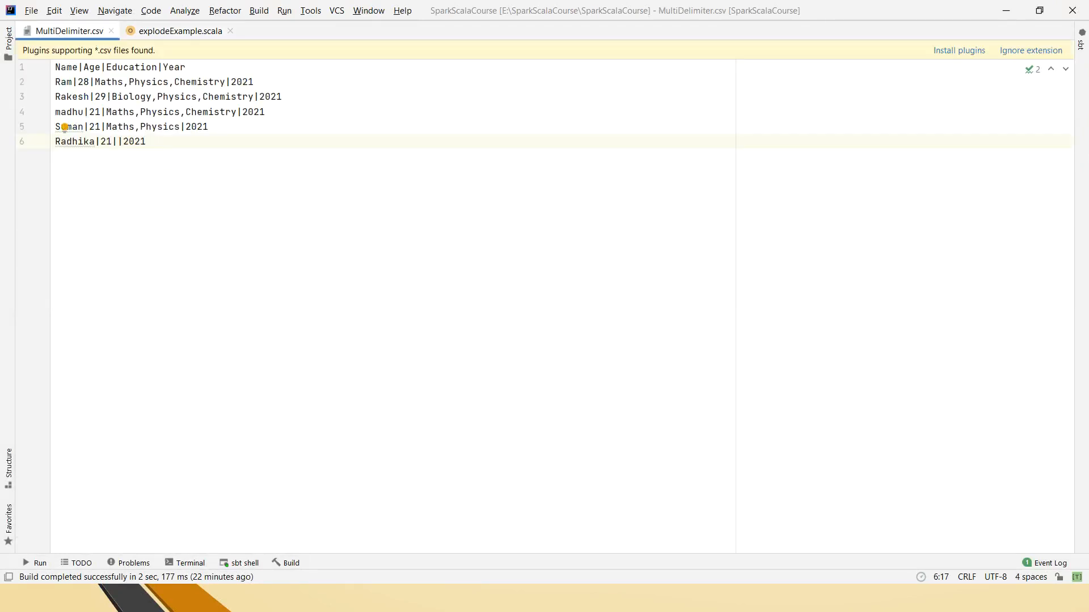
left_click(142, 67)
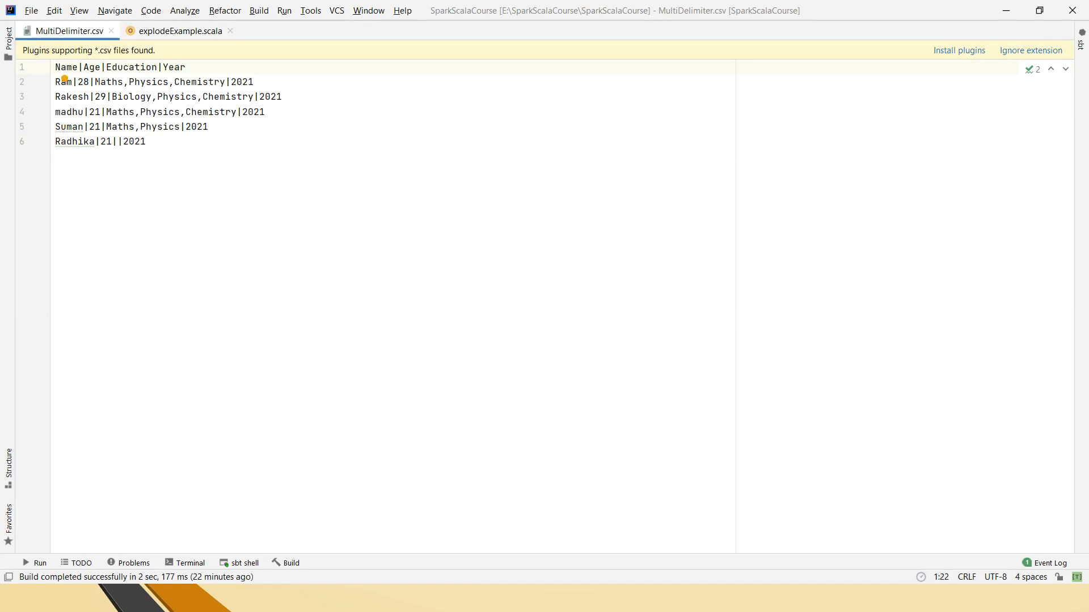
left_click_drag(91, 81, 225, 82)
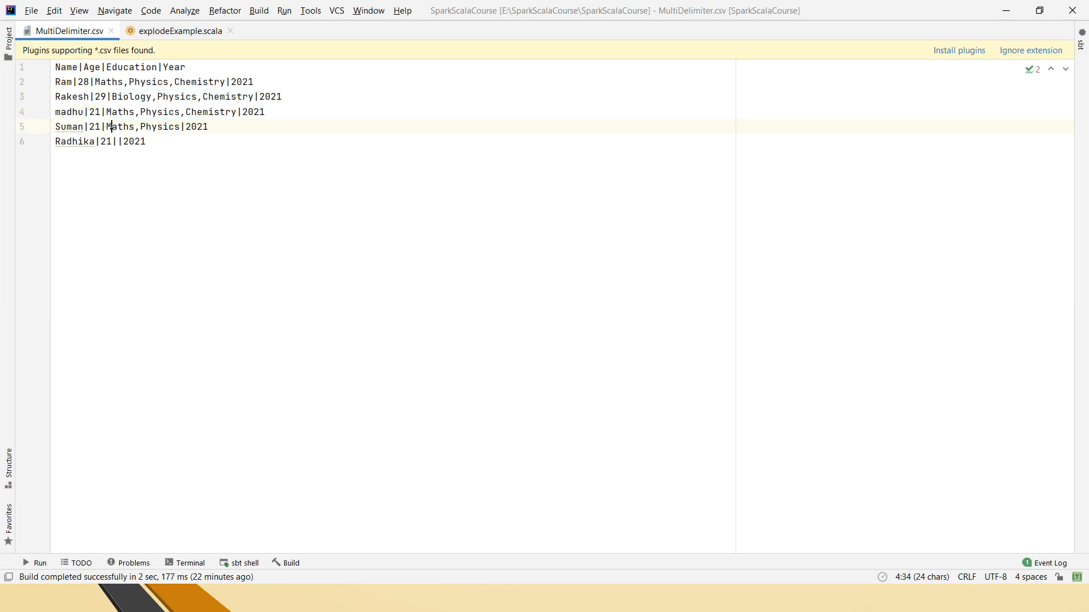
left_click_drag(106, 127, 179, 127)
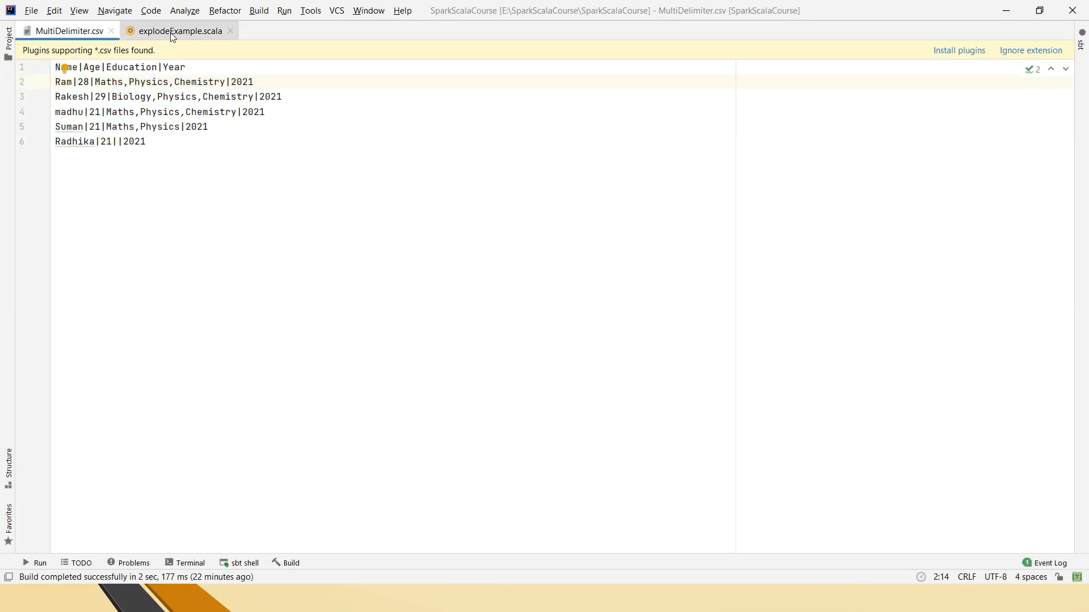
left_click(179, 31)
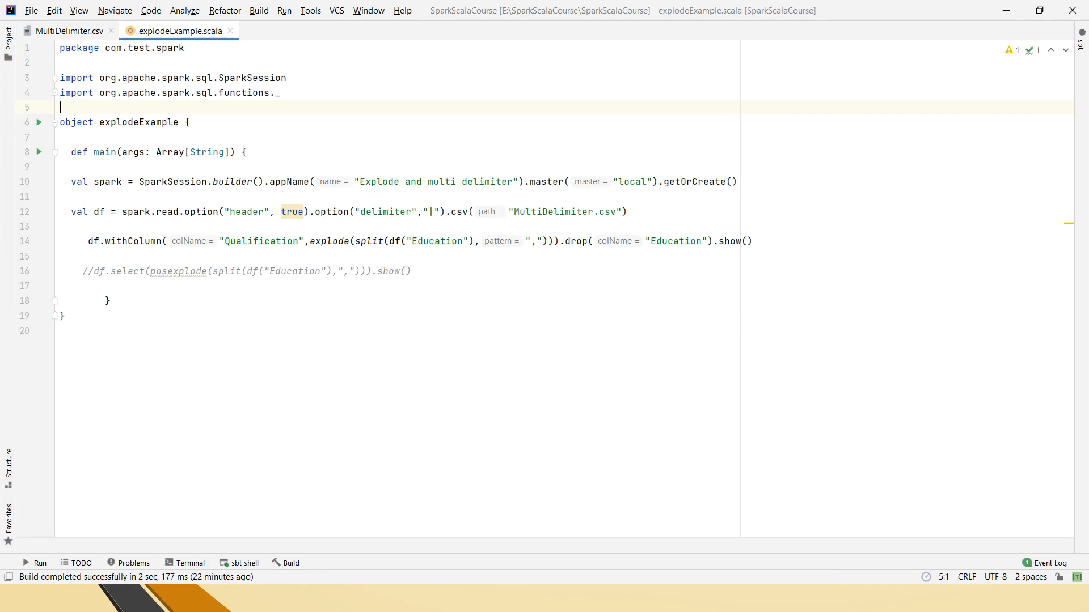
double_click(98, 211)
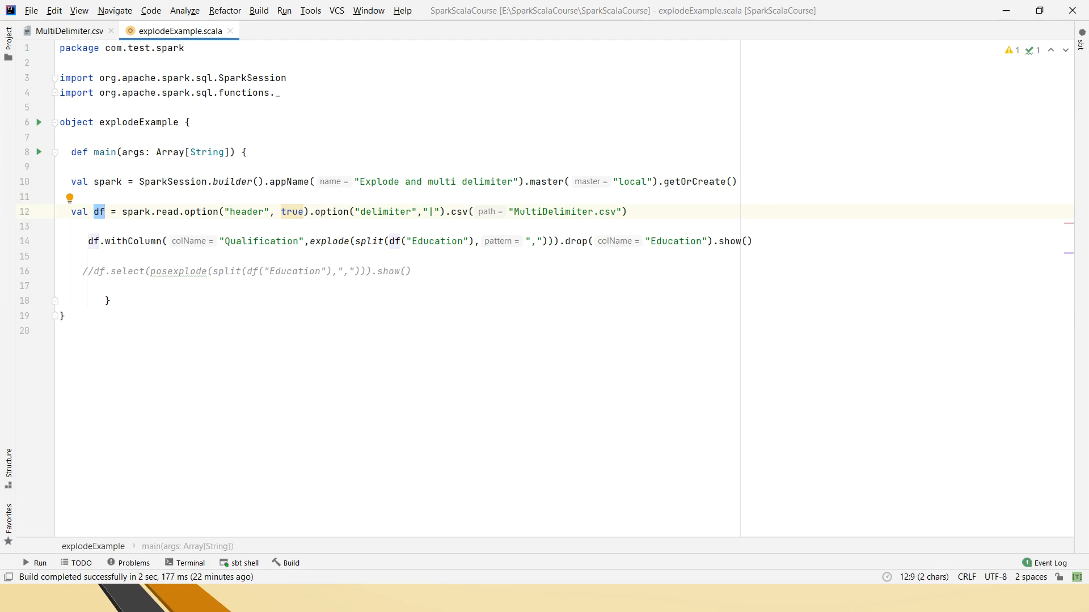
double_click(561, 212)
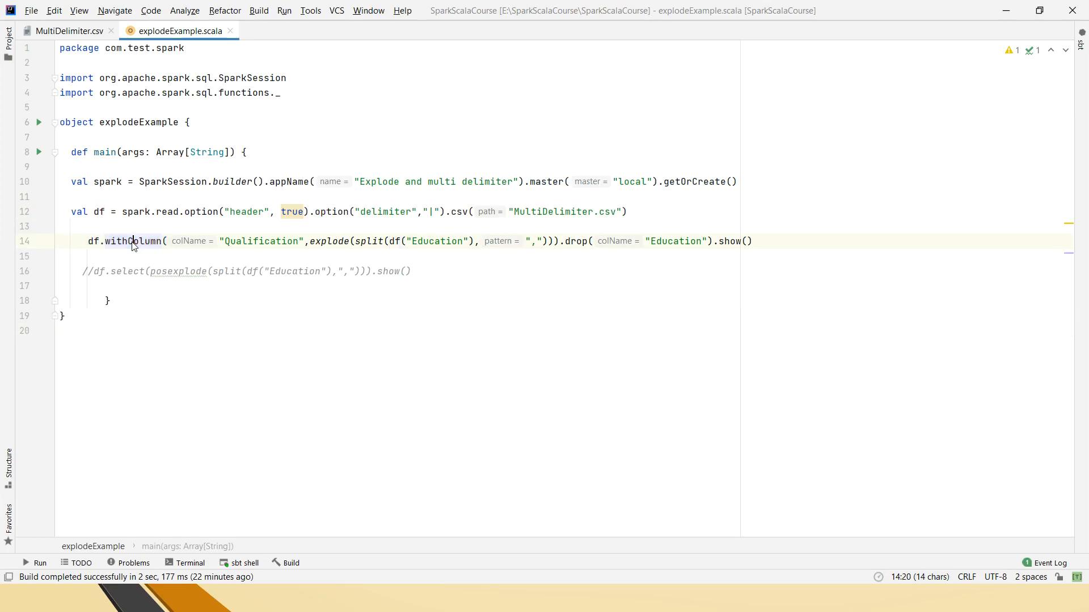
double_click(261, 241)
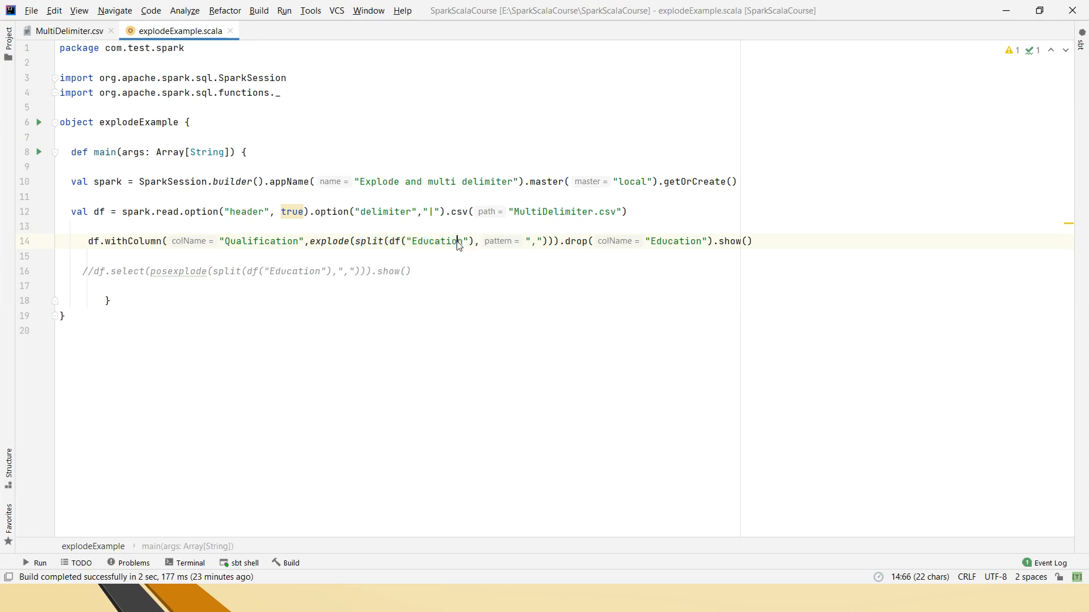
left_click(67, 31)
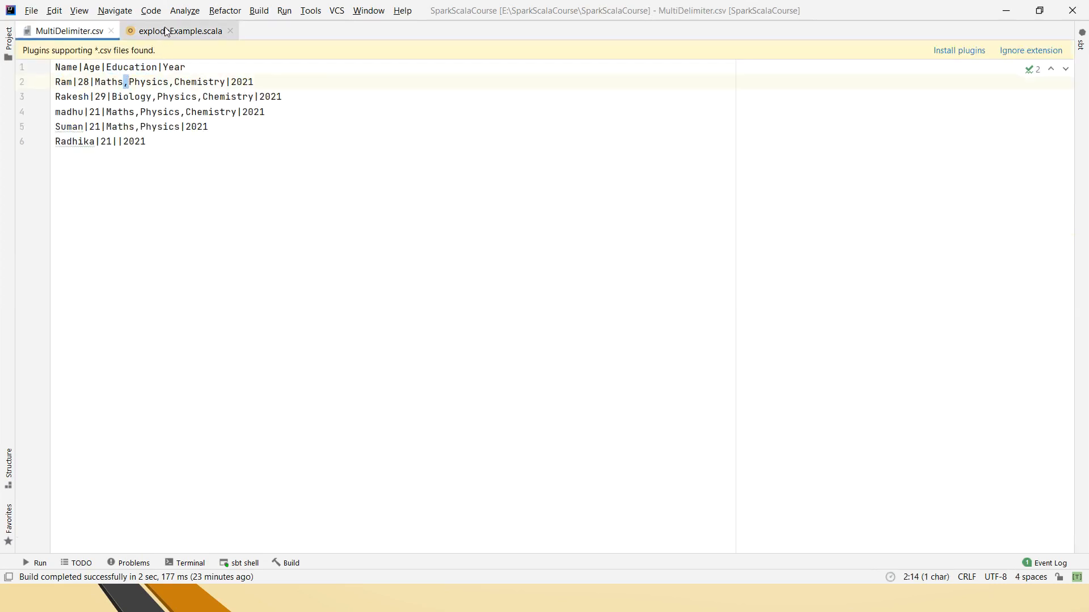
Return to explodeExample.scala and highlight the explode(split(df("Education"), ",")) expression.
left_click(180, 30)
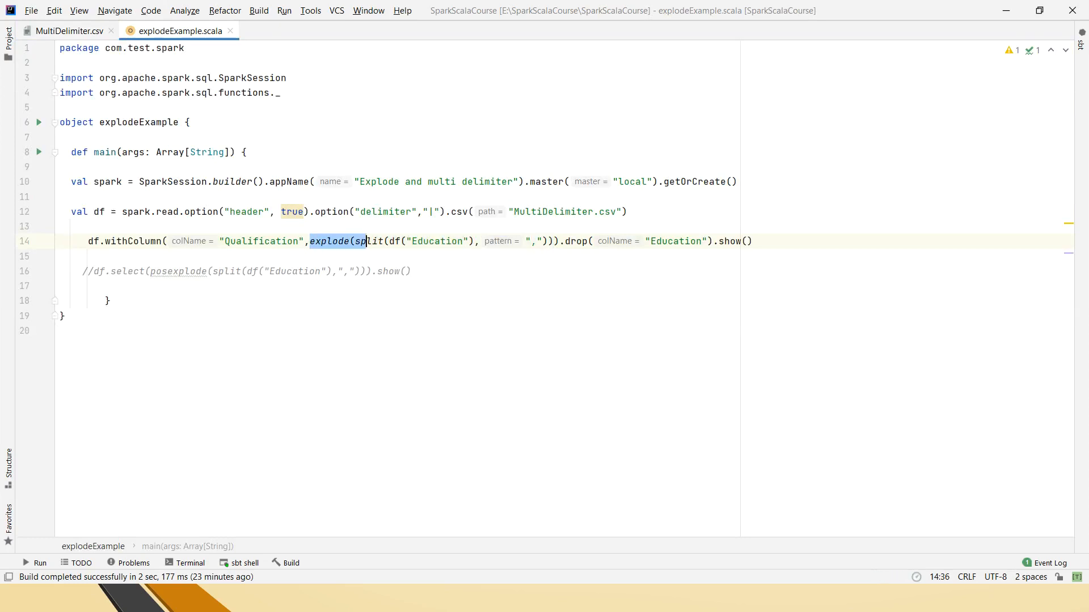
left_click_drag(368, 241, 552, 241)
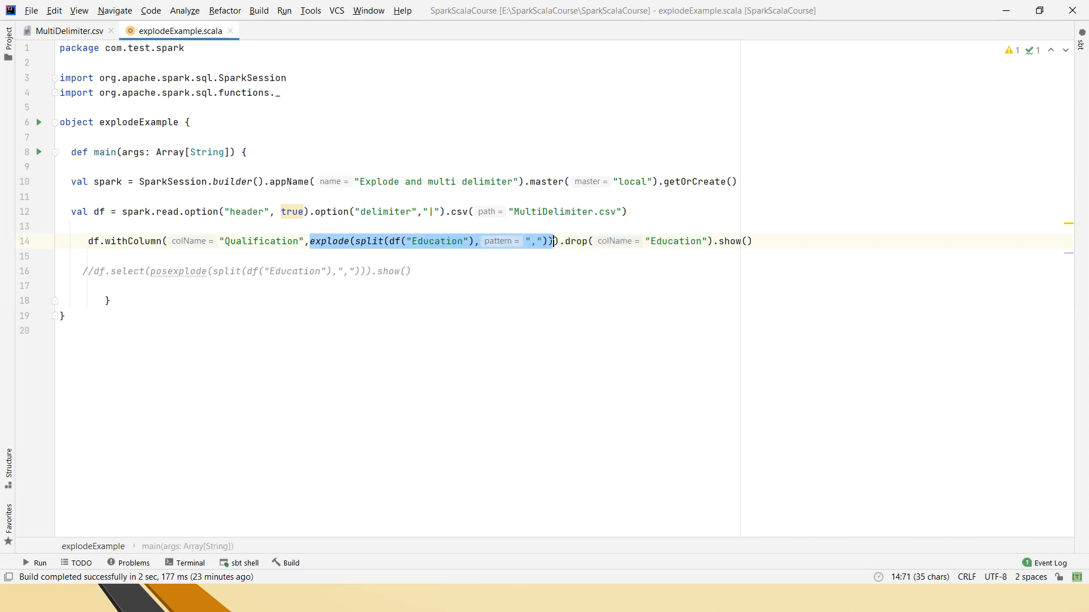
left_click(68, 31)
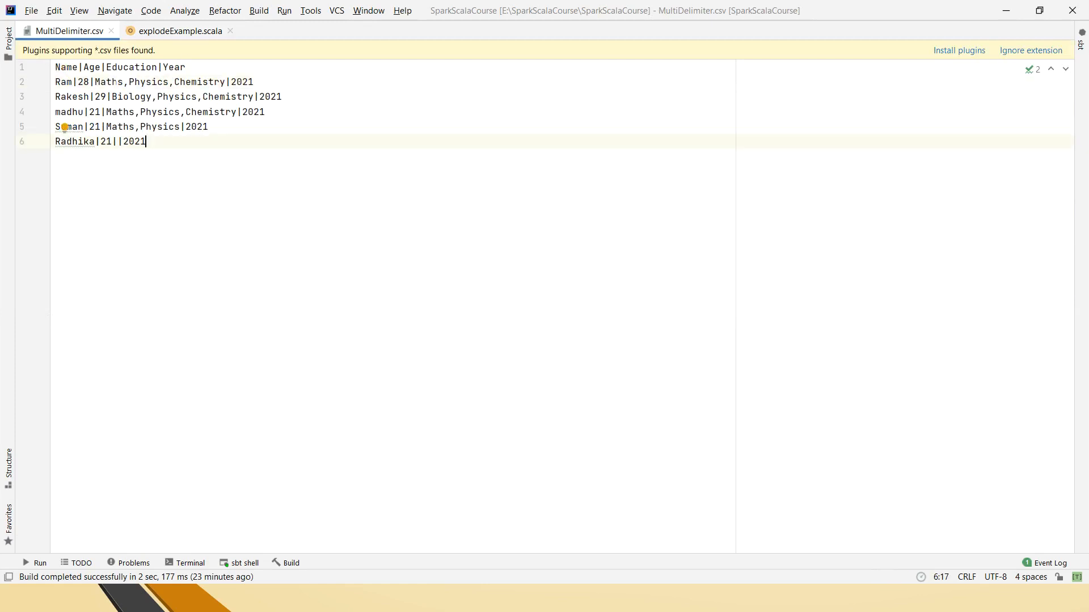
left_click(208, 81)
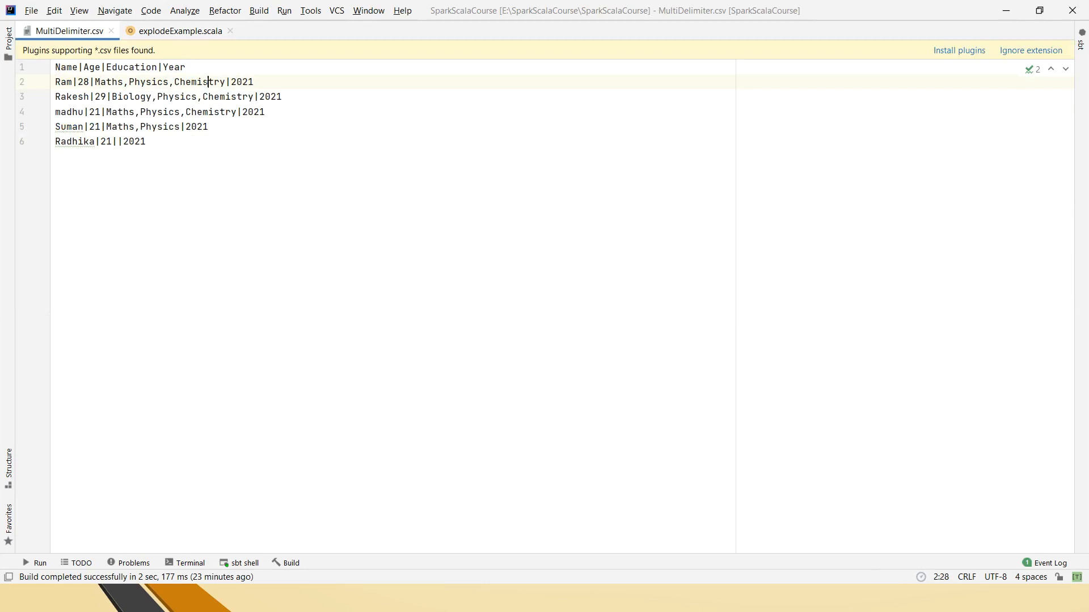
double_click(129, 67)
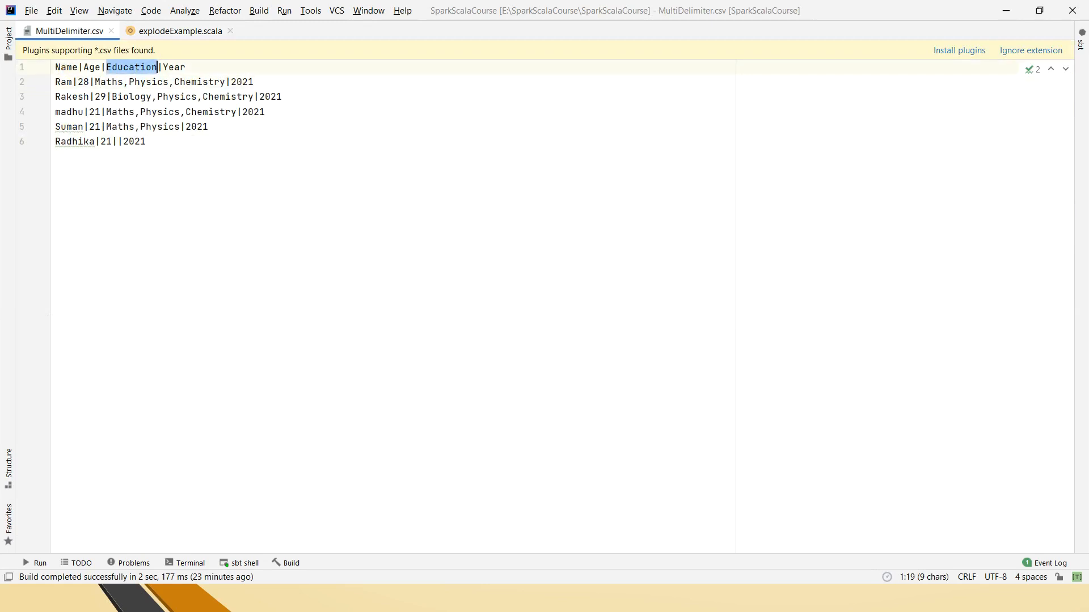
left_click(128, 126)
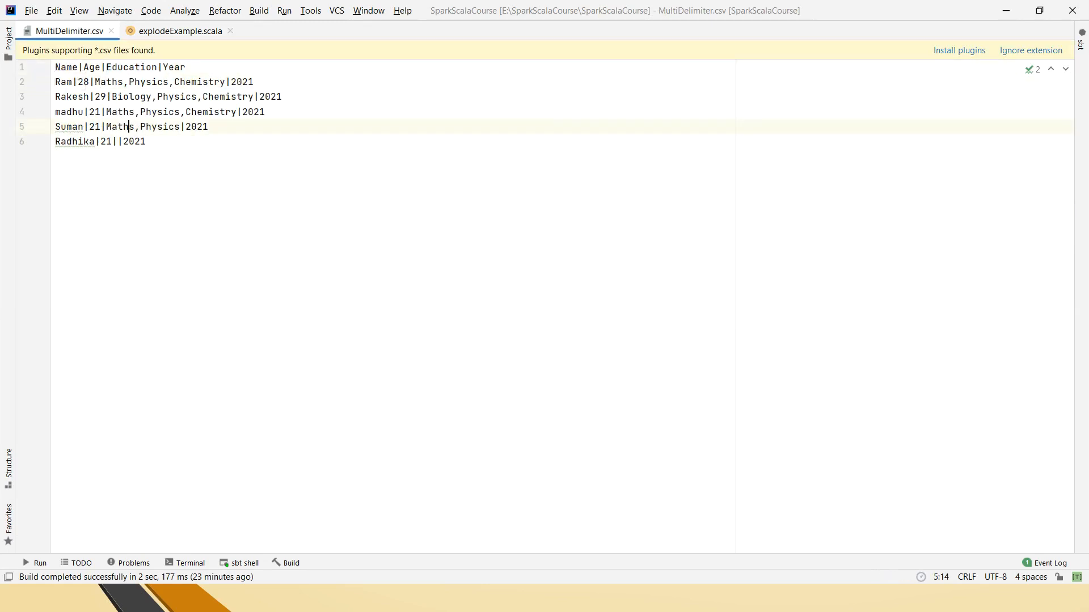
double_click(62, 81)
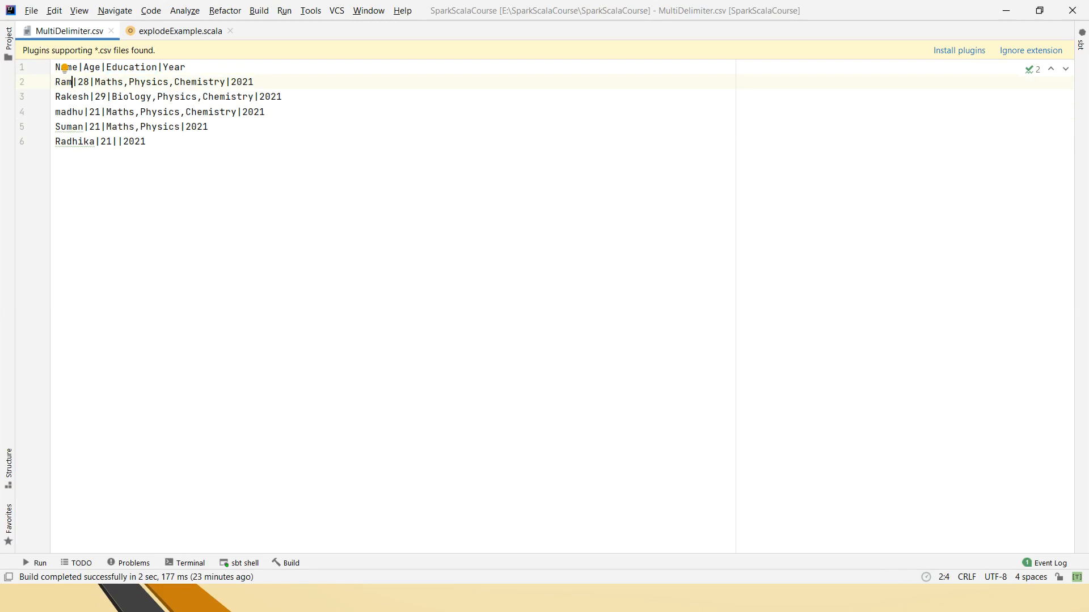
key("ctrl+a")
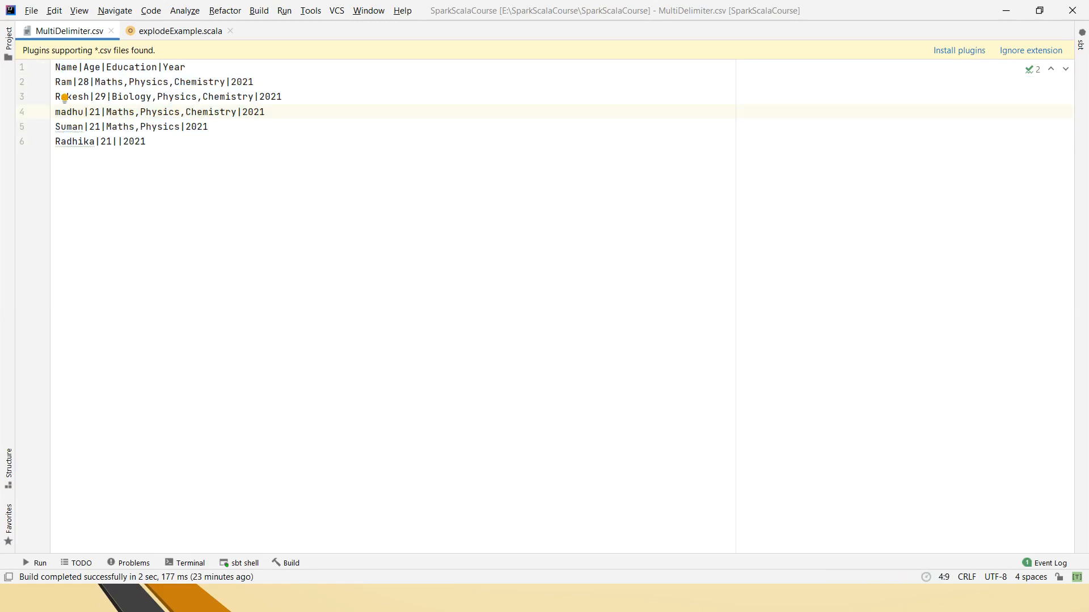
left_click(143, 81)
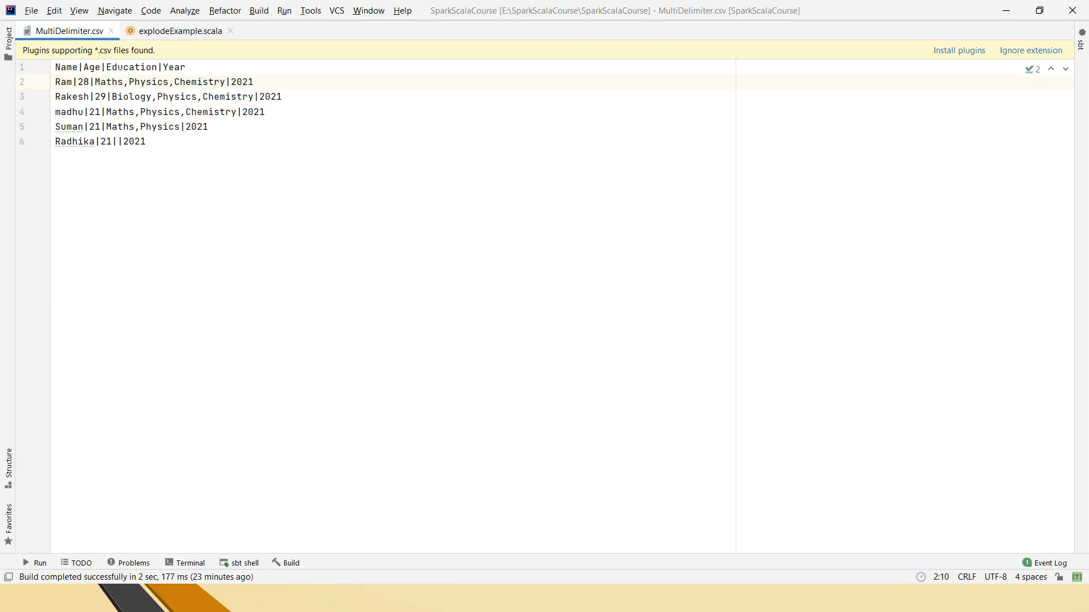
double_click(107, 82)
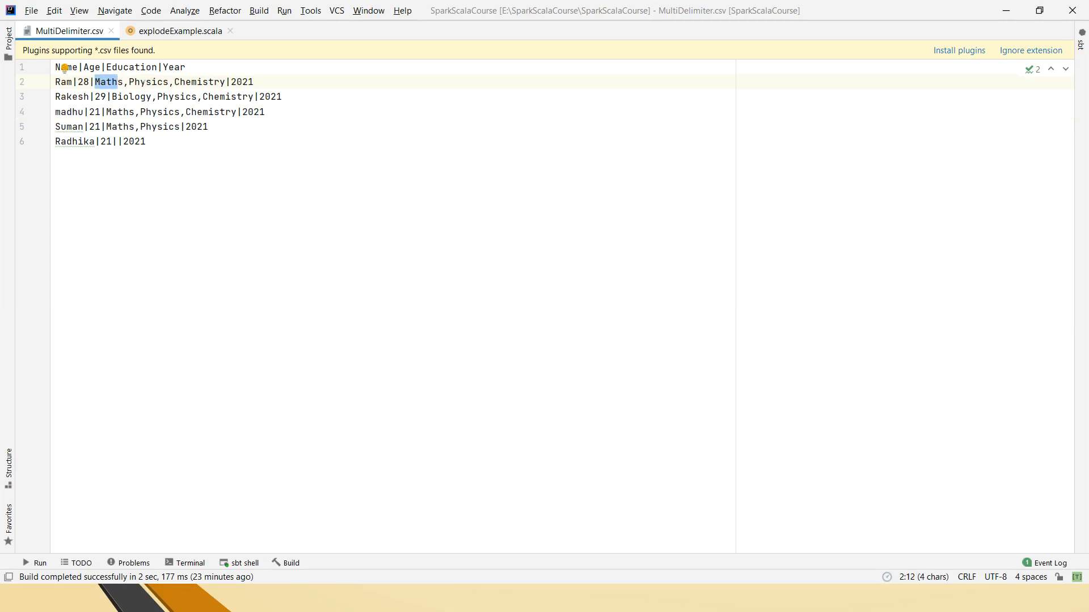
double_click(146, 82)
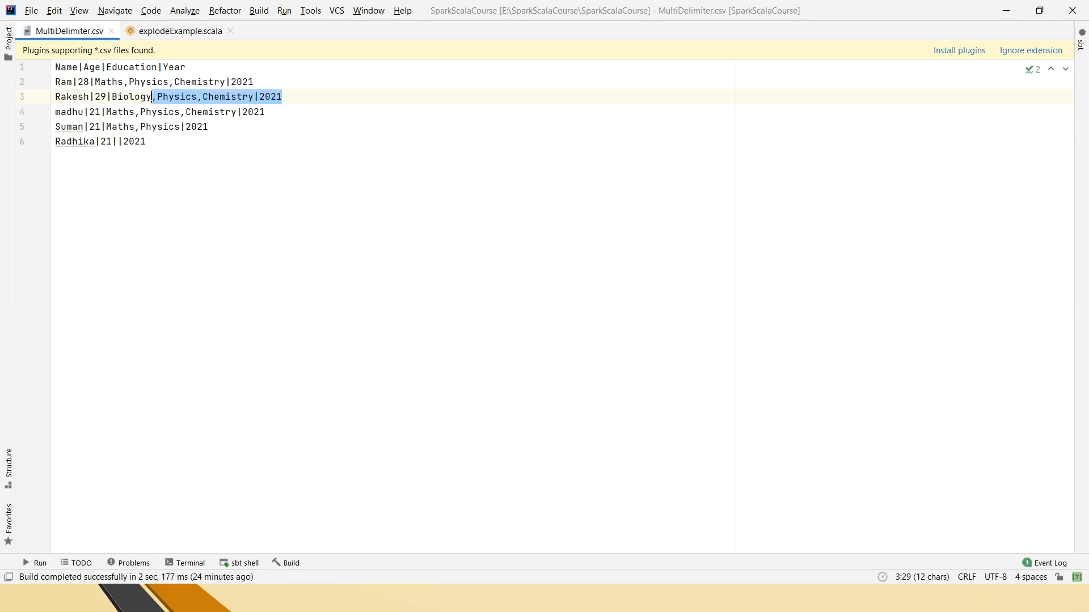
left_click(179, 30)
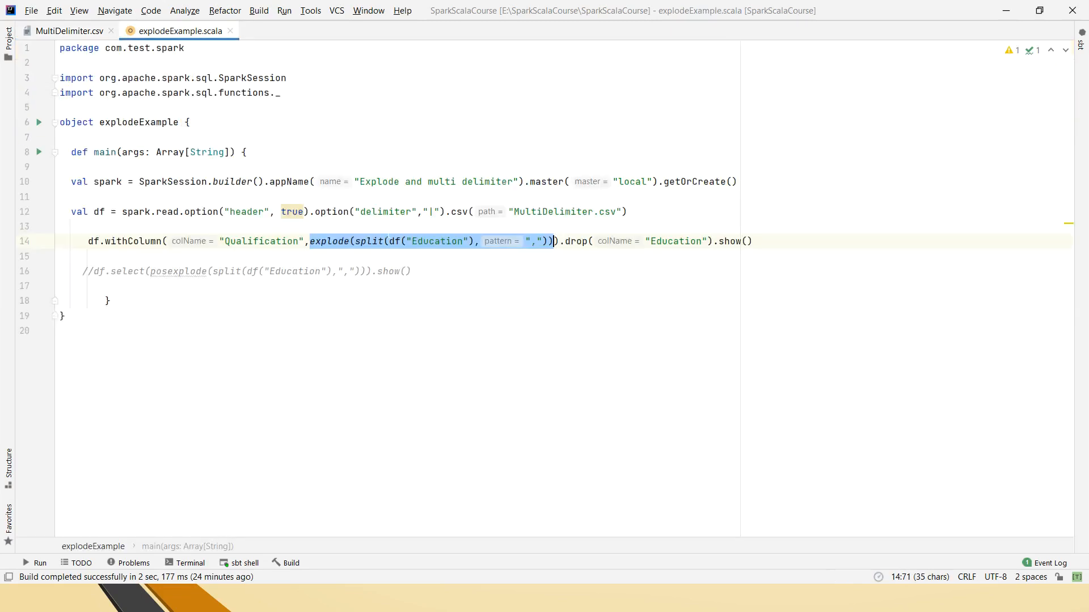
left_click(409, 272)
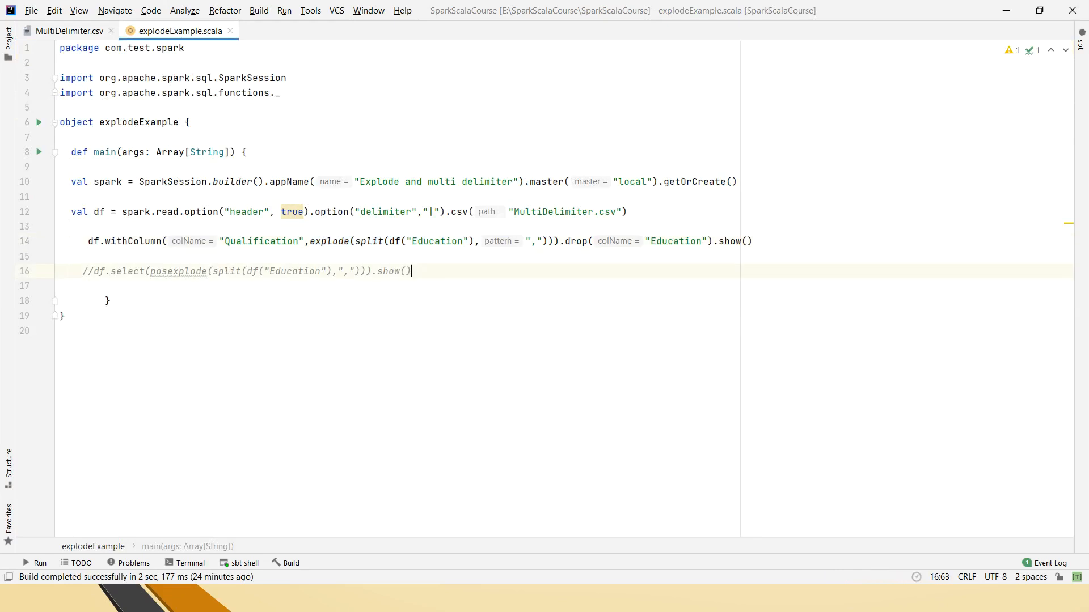
right_click(278, 197)
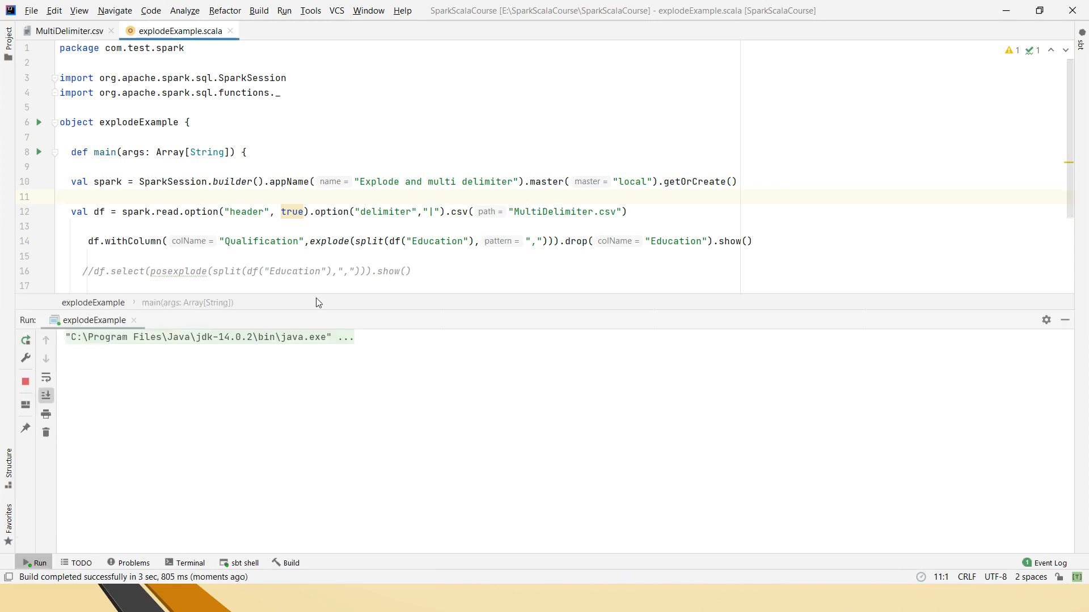
Run explodeExample to print one Qualification row per subject per student.
left_click(62, 196)
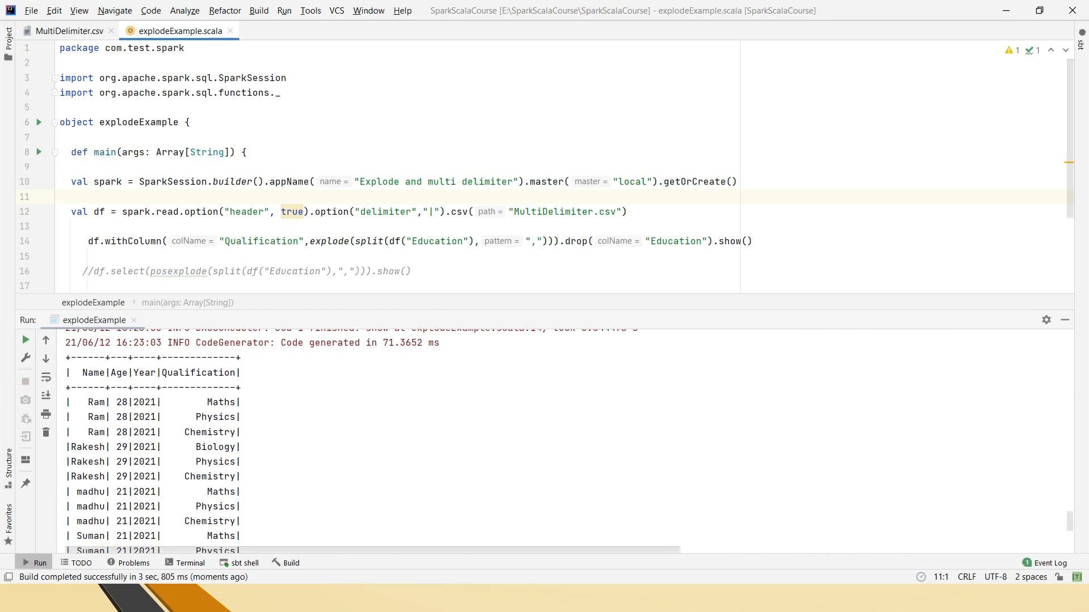
Compare madhu's and Suman's exploded output rows against their MultiDelimiter.csv records.
double_click(219, 401)
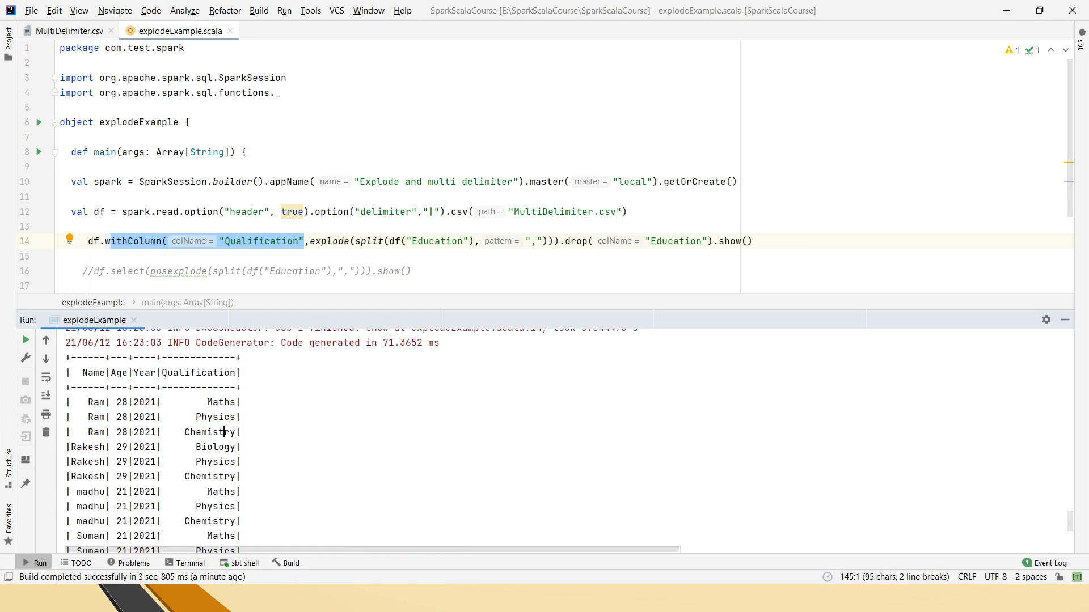
left_click_drag(90, 372, 236, 432)
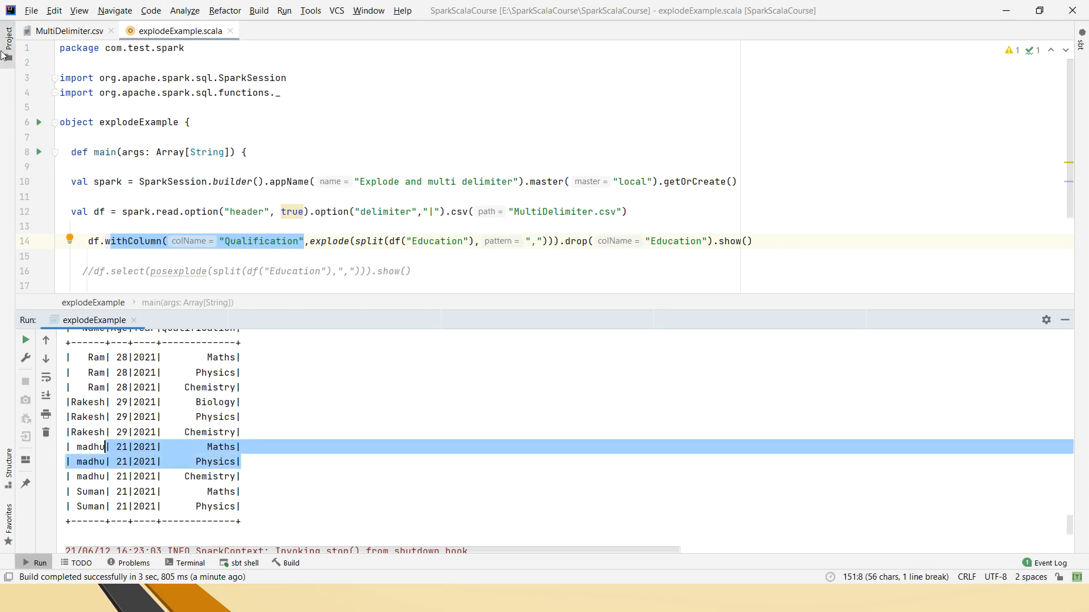
left_click(62, 31)
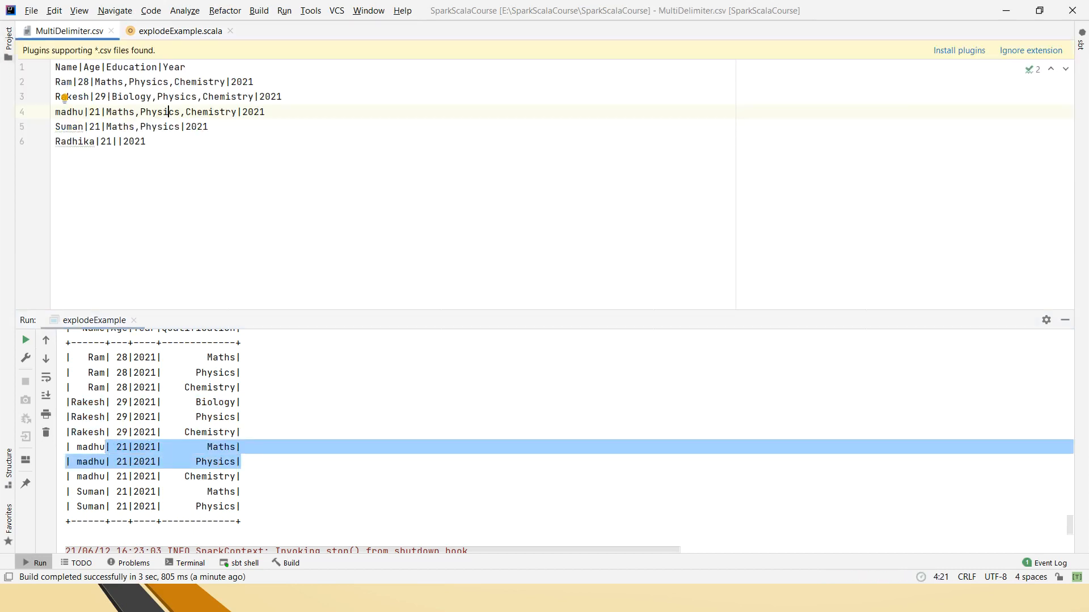
left_click(180, 30)
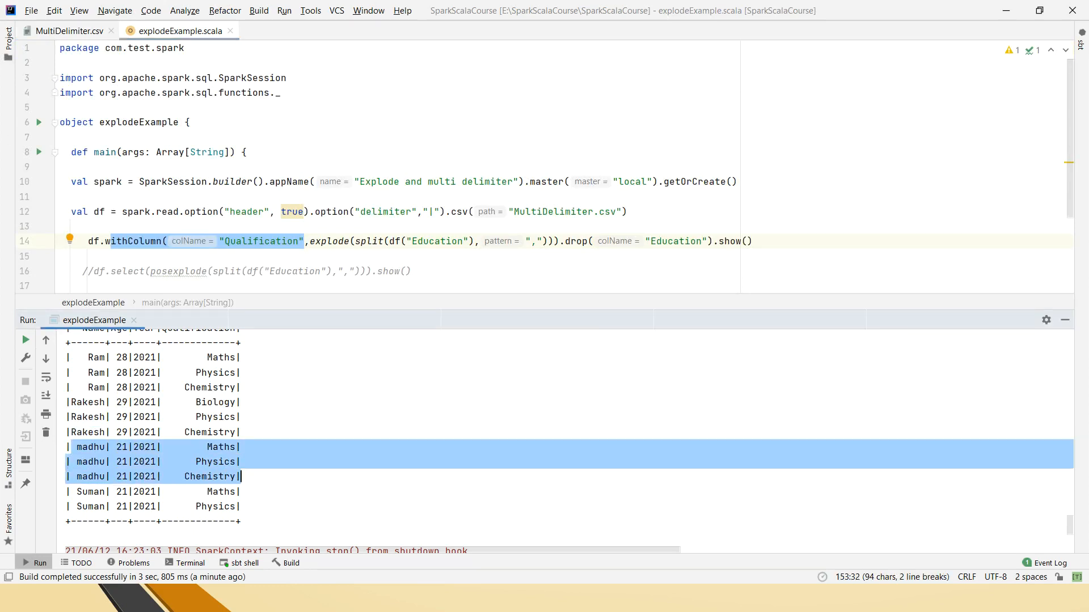
left_click(64, 31)
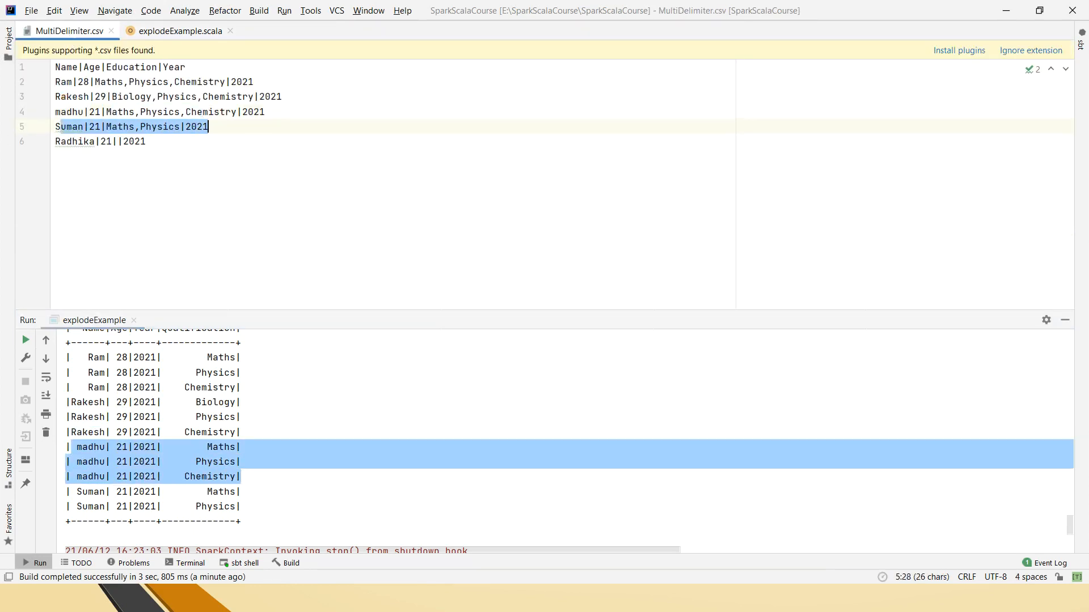
left_click(179, 31)
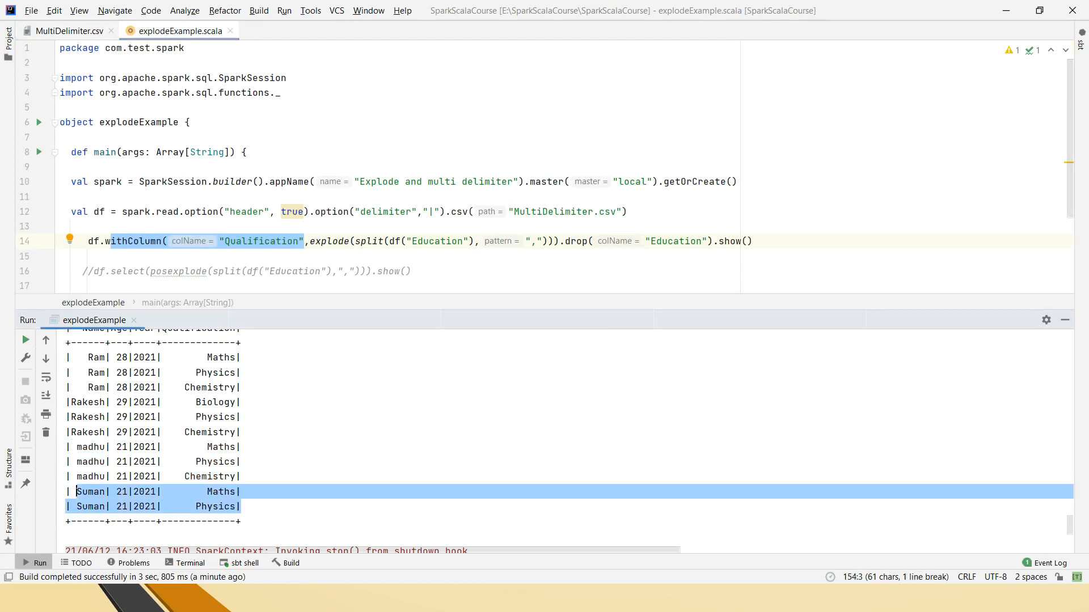
left_click(66, 31)
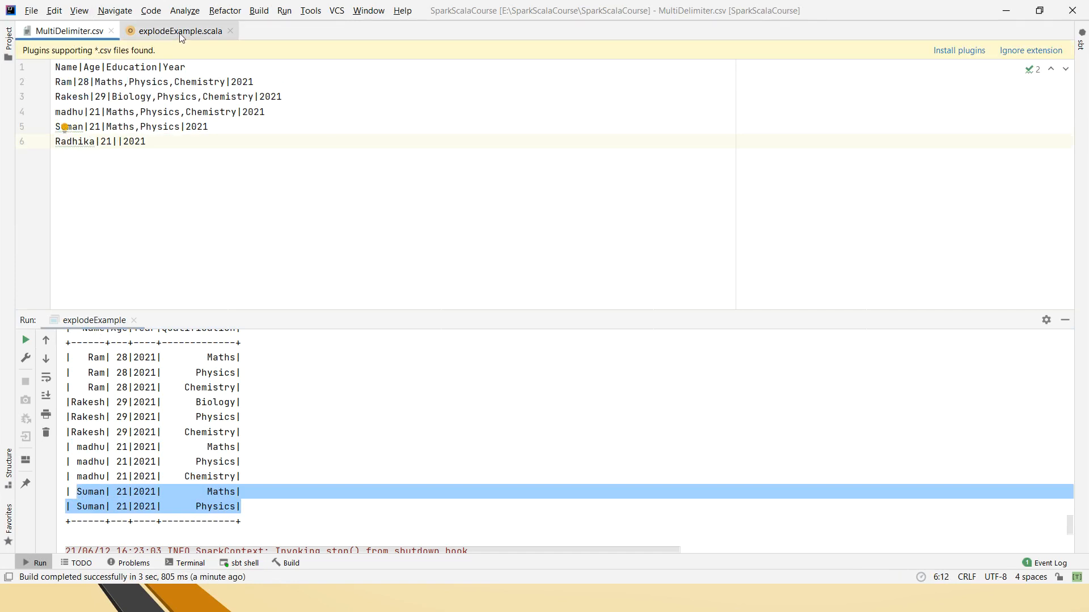
left_click(179, 30)
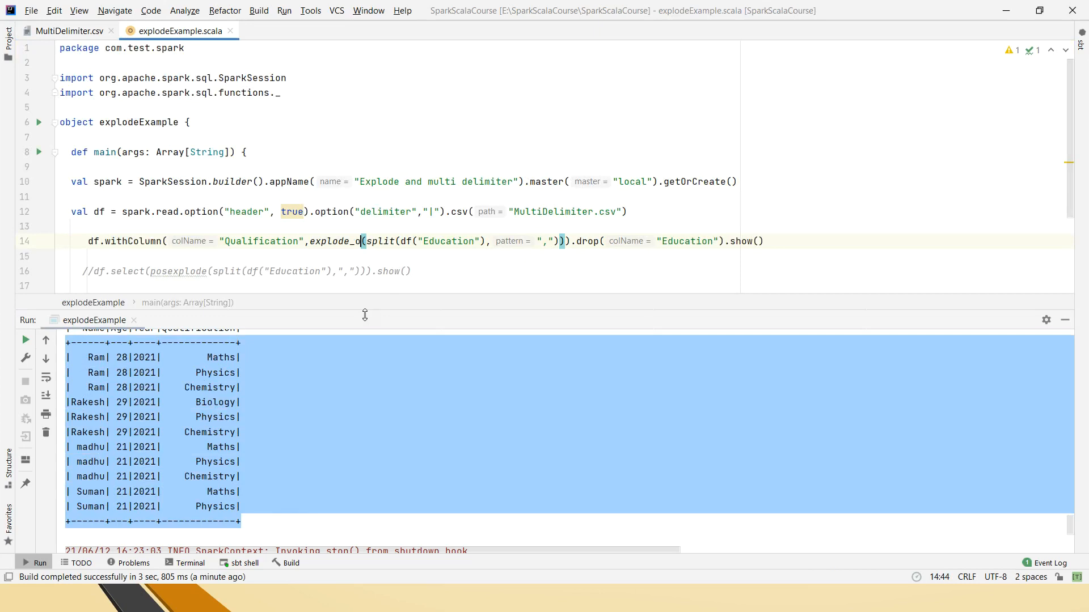
Finish explode_outer and highlight Suman's rows and Radhika's null Qualification row.
type("uter")
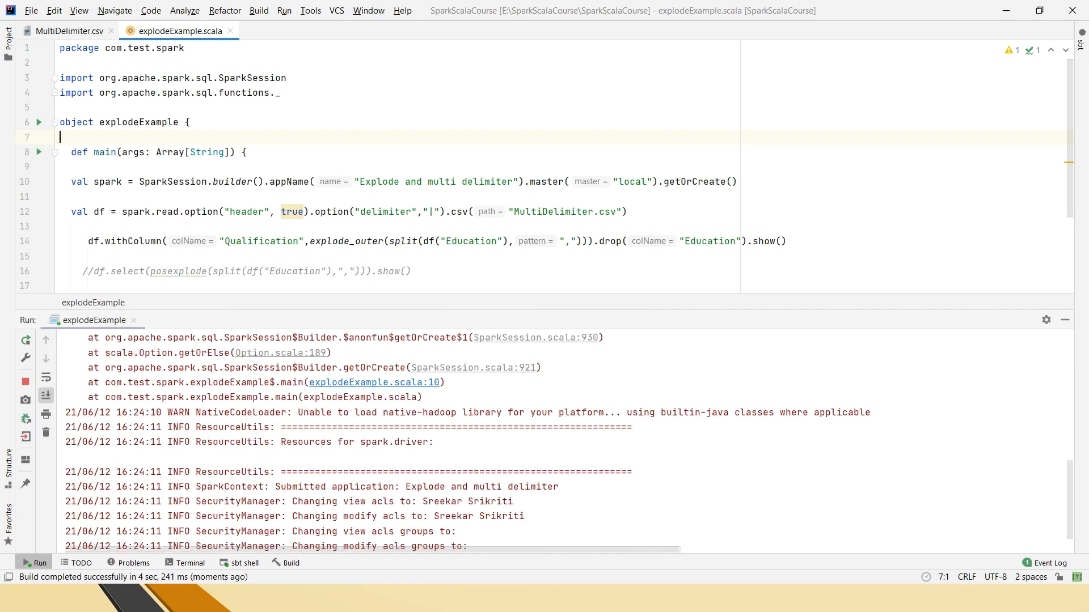
scroll("down", 3)
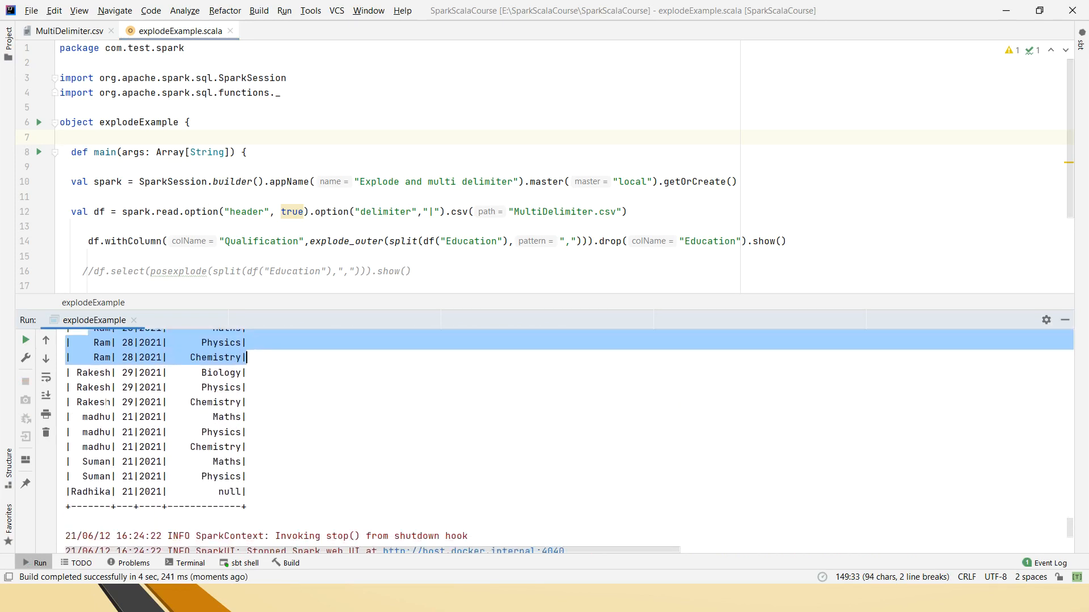
left_click(124, 432)
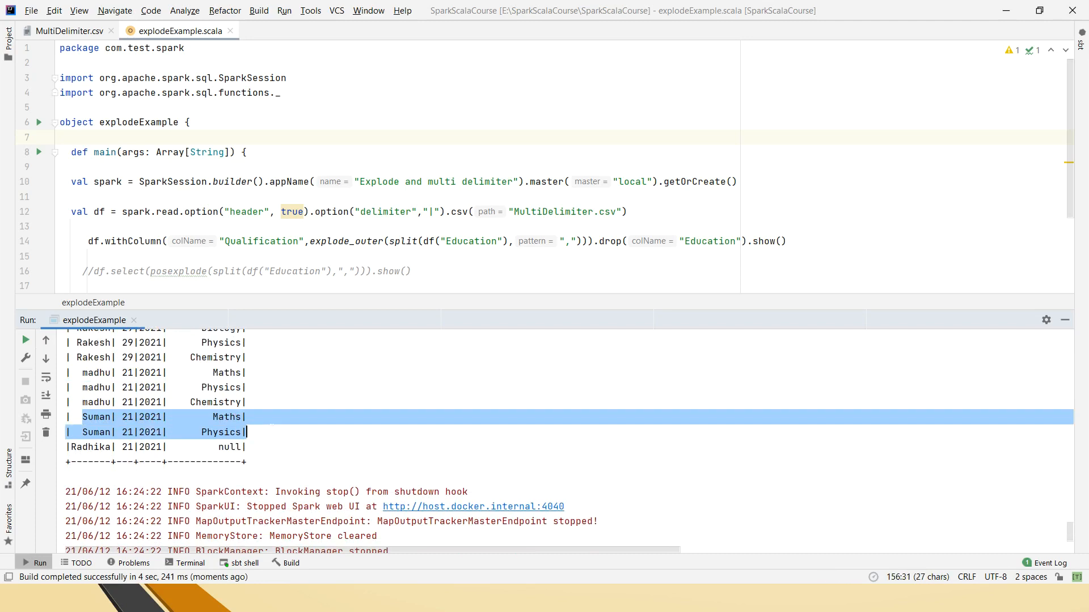
left_click(156, 446)
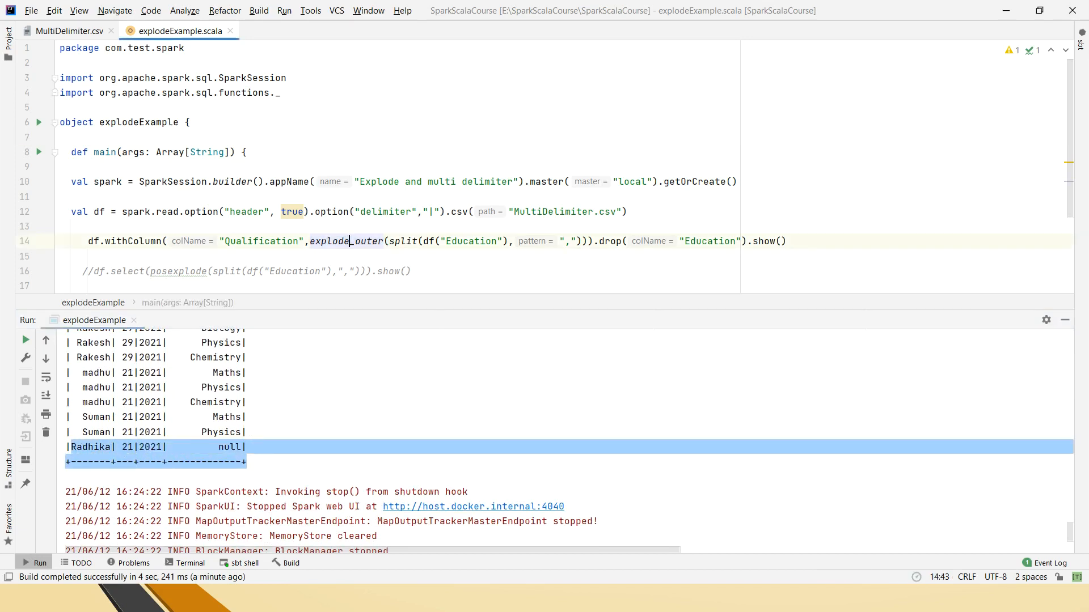
double_click(329, 241)
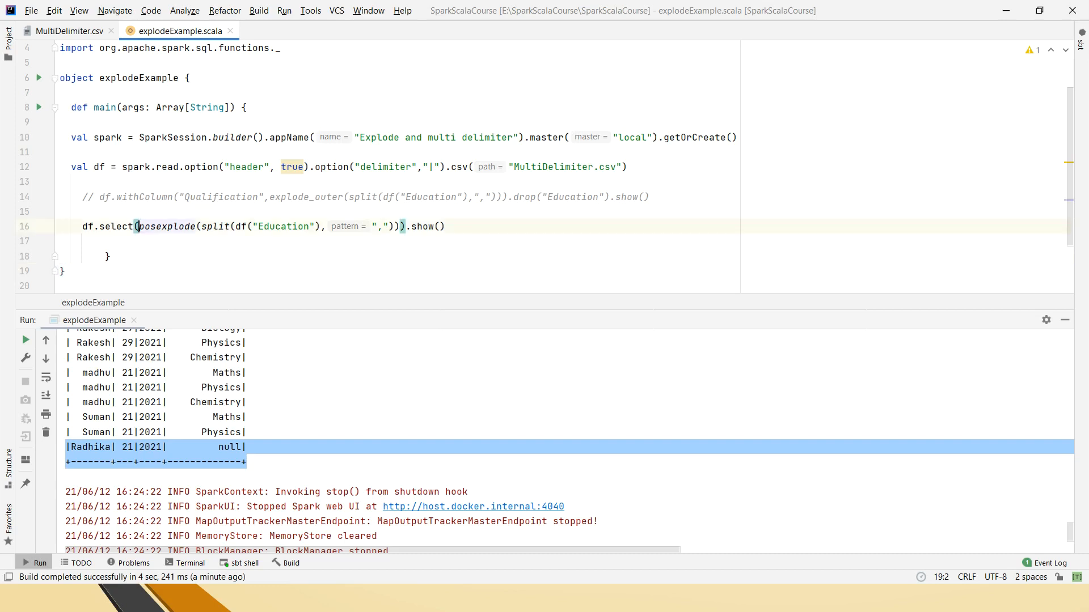
Select the posexplode function name in the now-active df.select statement.
double_click(167, 227)
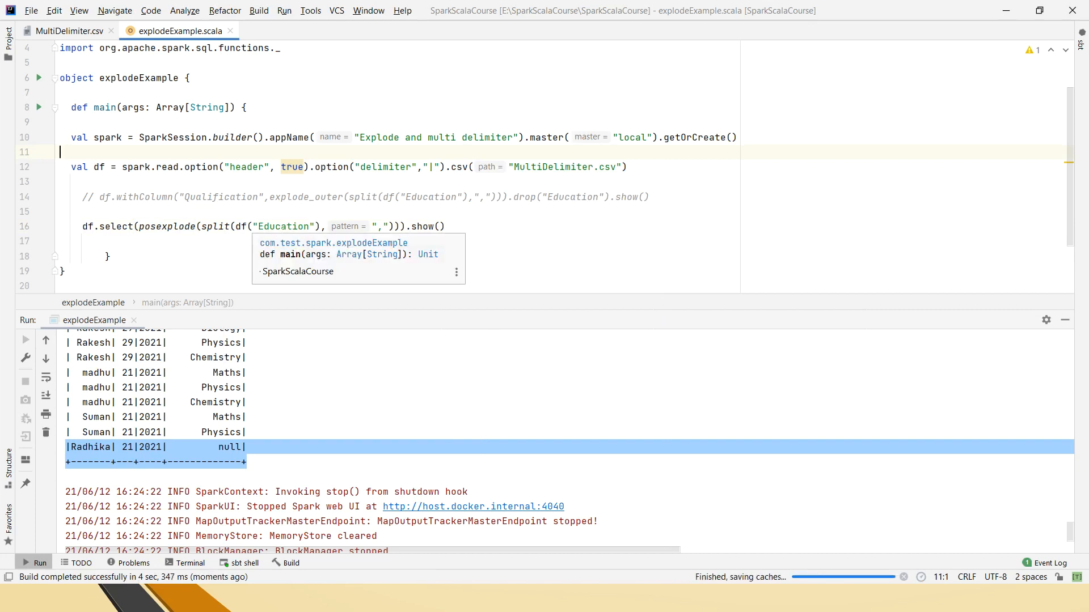
Switch the select to posexplode_outer and view the resulting pos/col console table.
left_click(25, 340)
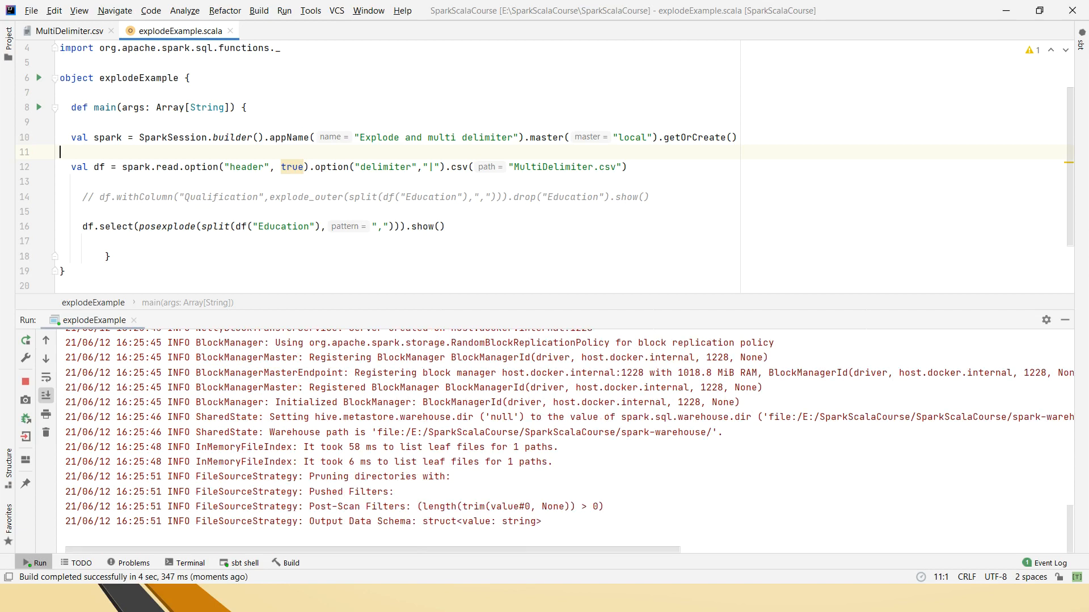
scroll("down", 3)
type("_outer")
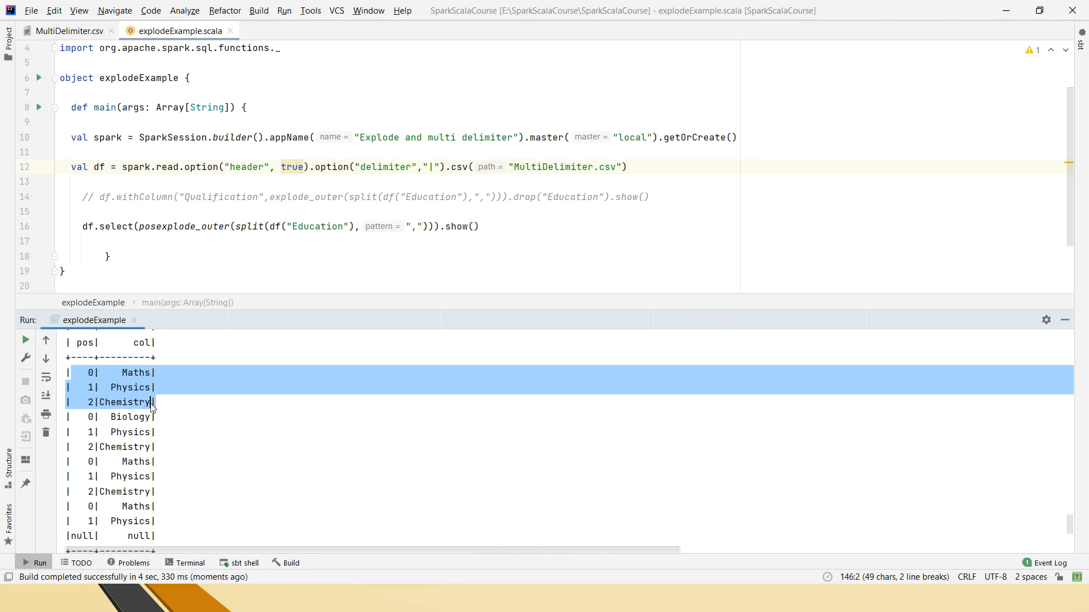
Highlight the null pos/col output row, then resume the PowerPoint slide show.
scroll("down", 3)
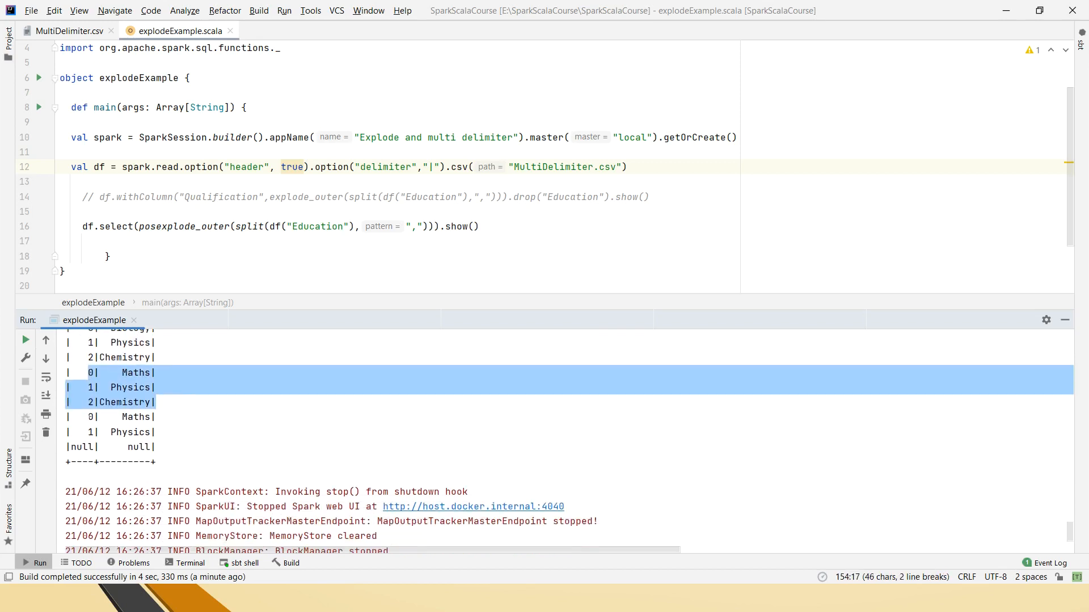
left_click(111, 446)
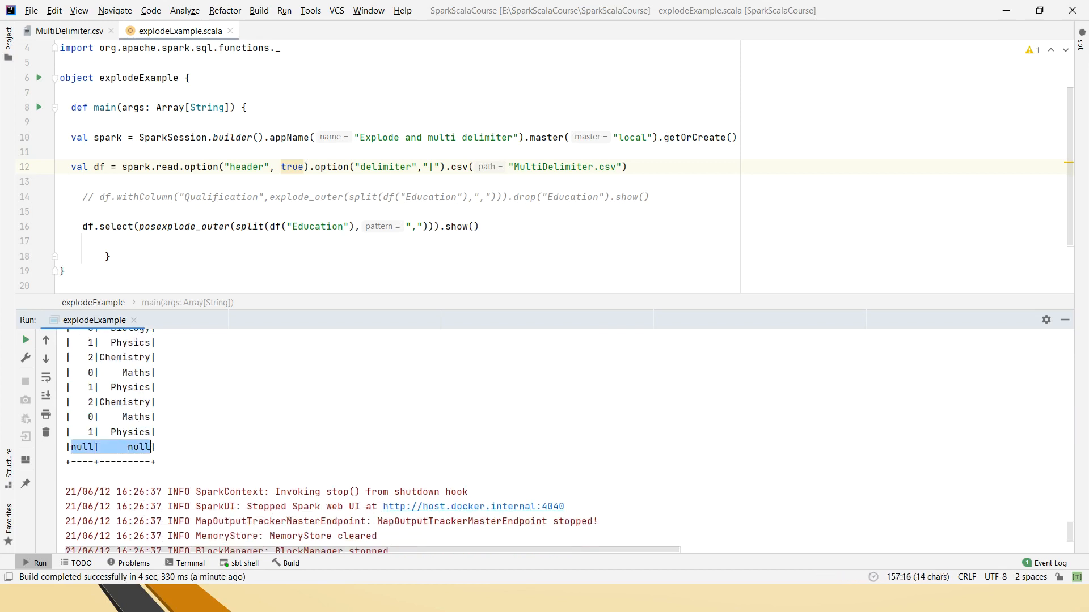
triple_click(108, 446)
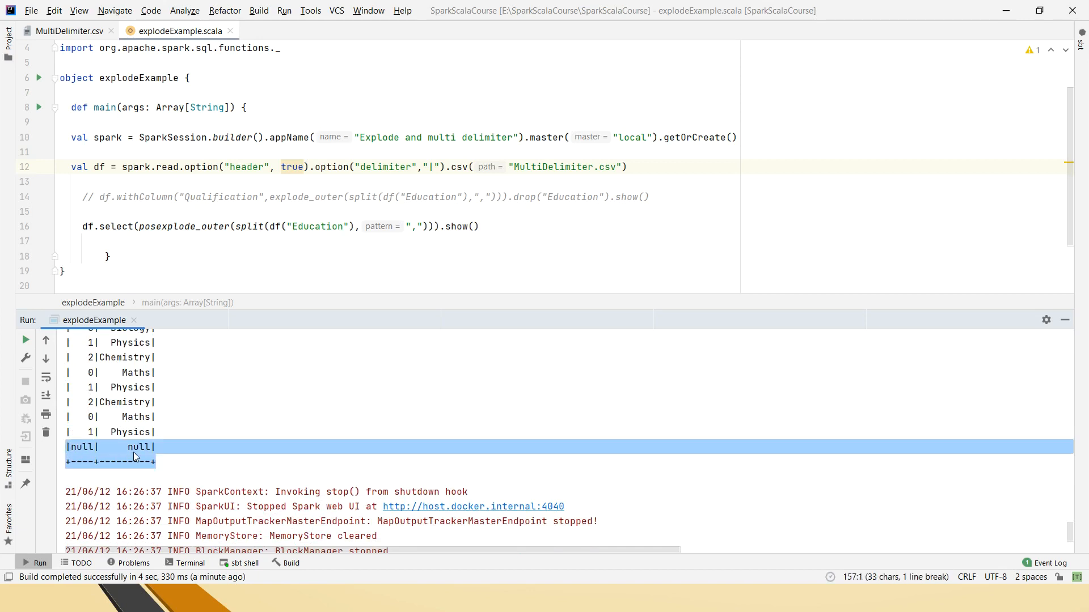
left_click(139, 457)
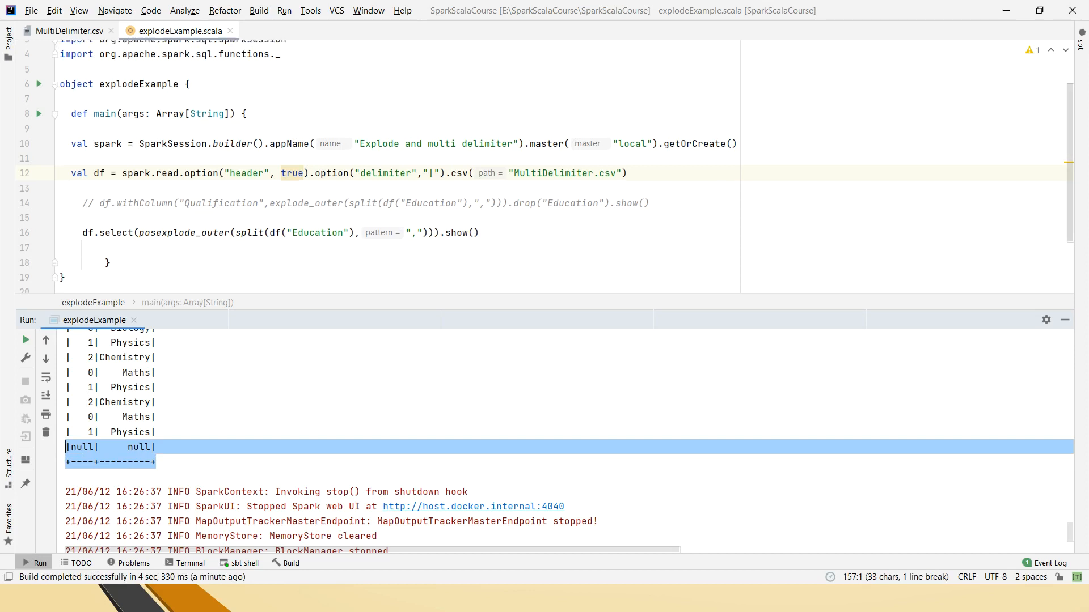
key("alt+tab")
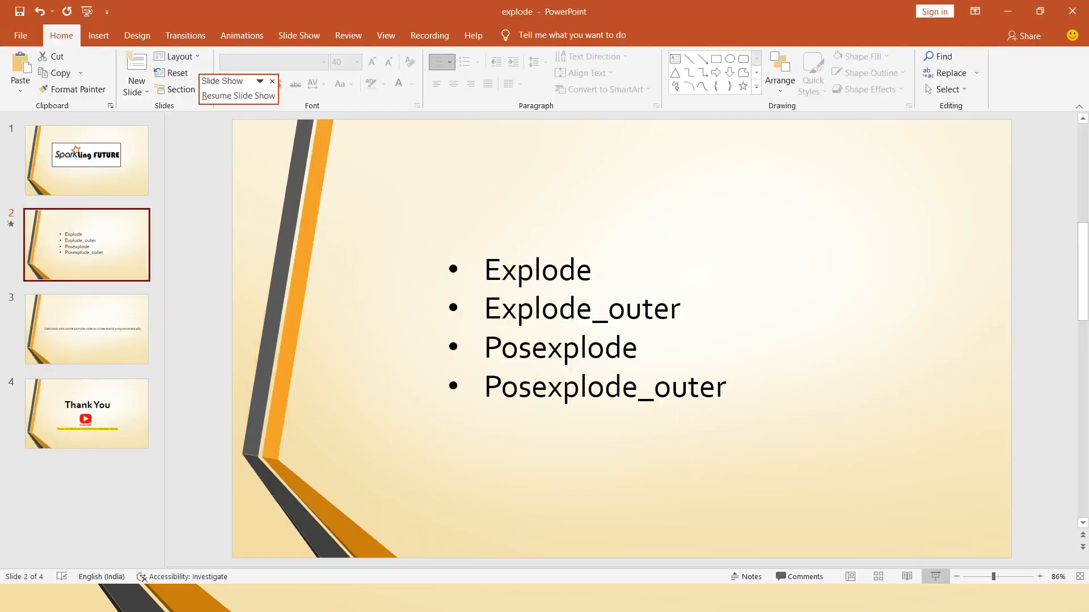
left_click(238, 96)
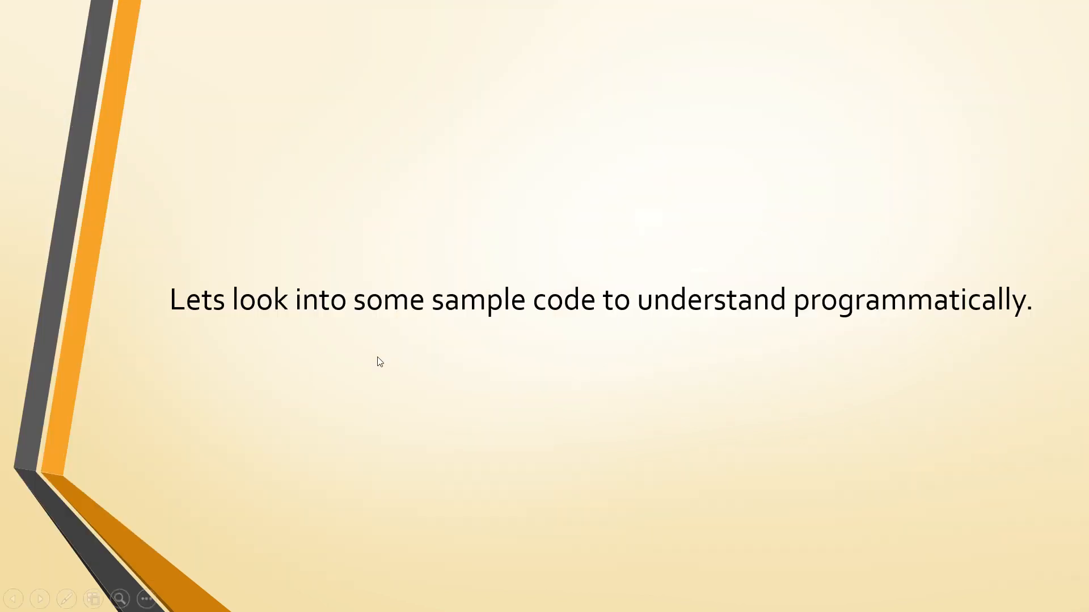